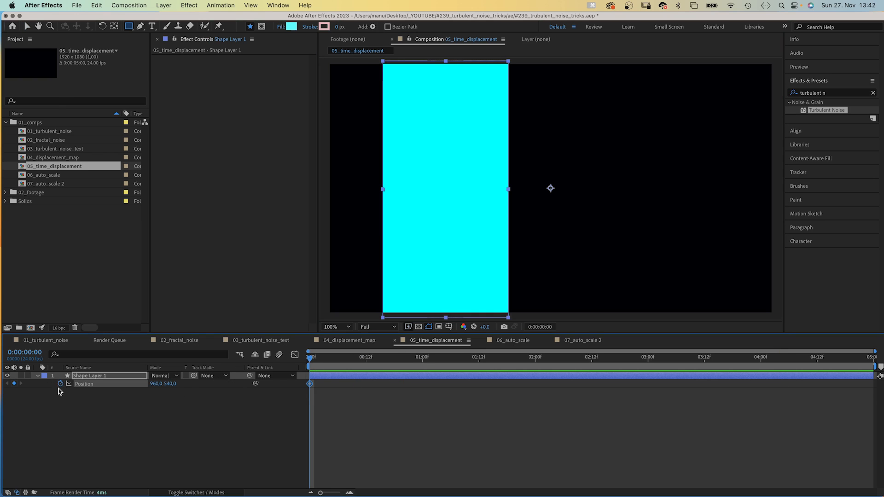
Inspect the rectangle's position keyframes in the speed graph, then return to the layers
{"action": "left_click", "coordinate": [534, 357]}
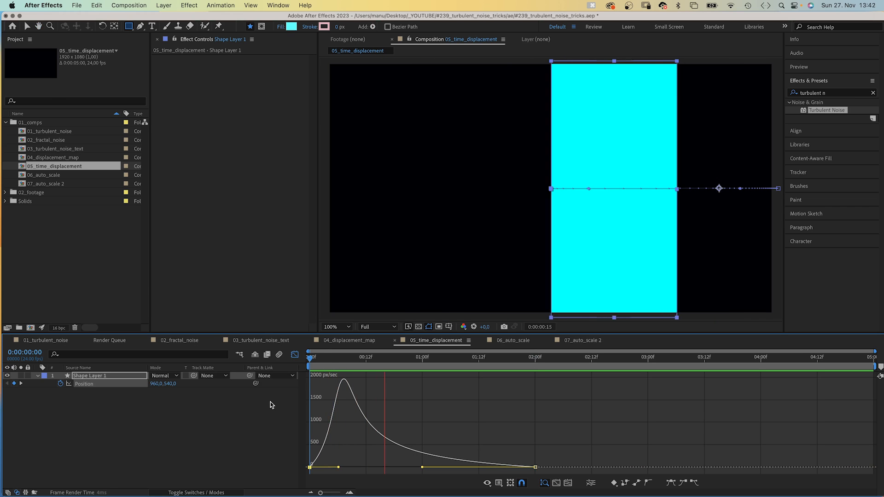
{"action": "left_click", "coordinate": [309, 357]}
{"action": "type", "text": "time"}
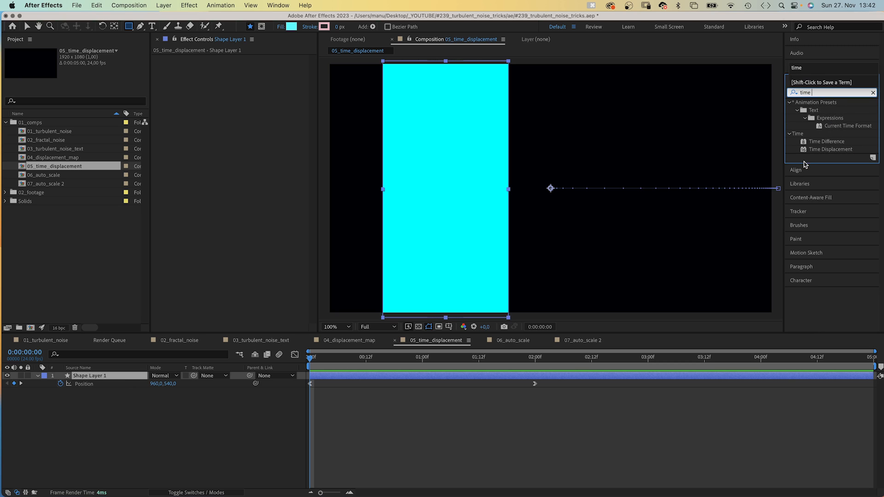
Add Time Displacement to the cyan rectangle and create a new full-size solid as its map
{"action": "double_click", "coordinate": [831, 149]}
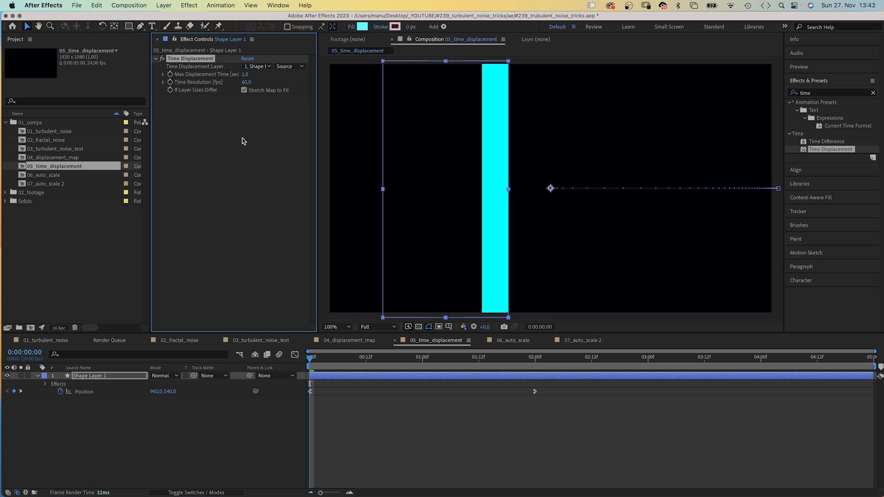
{"action": "left_click", "coordinate": [257, 66]}
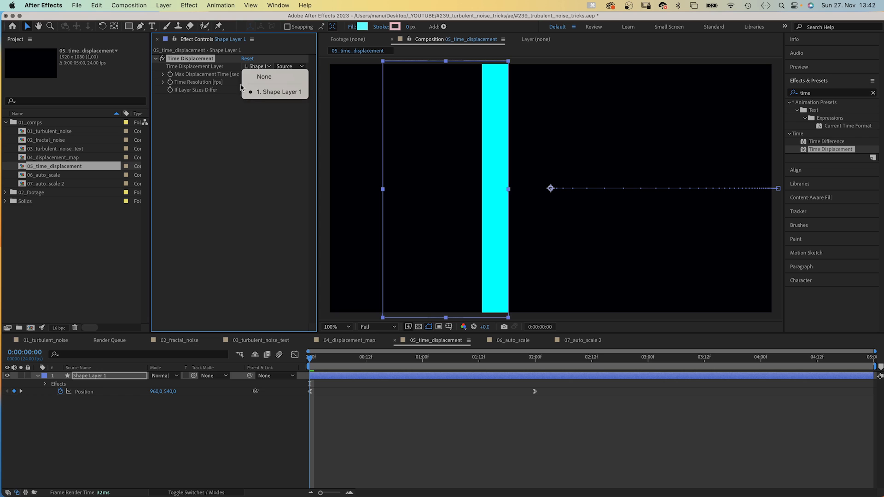
{"action": "left_click", "coordinate": [278, 91]}
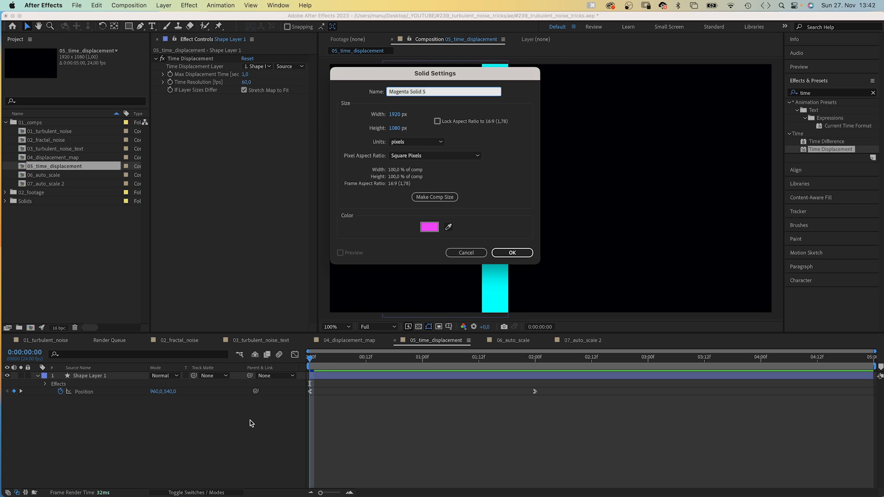
{"action": "left_click", "coordinate": [511, 253]}
{"action": "type", "text": "turb"}
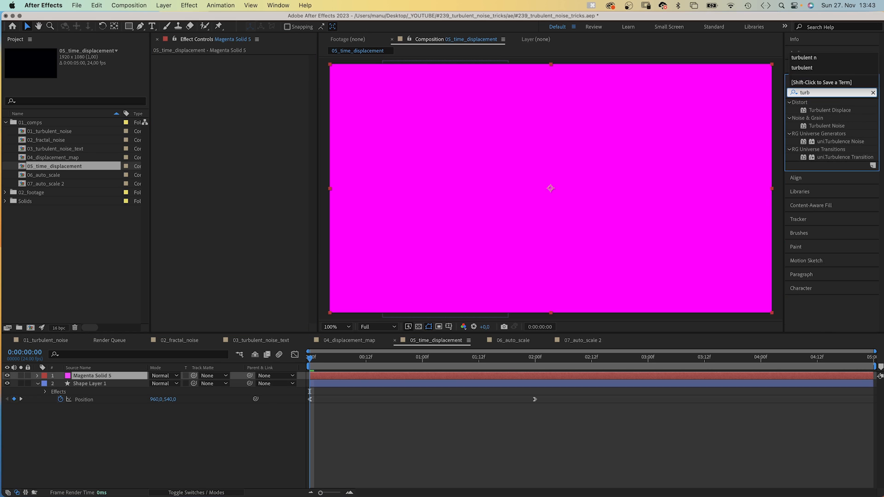
Give the new solid Turbulent Noise with Brightness -40 and Complexity 1
{"action": "double_click", "coordinate": [827, 126]}
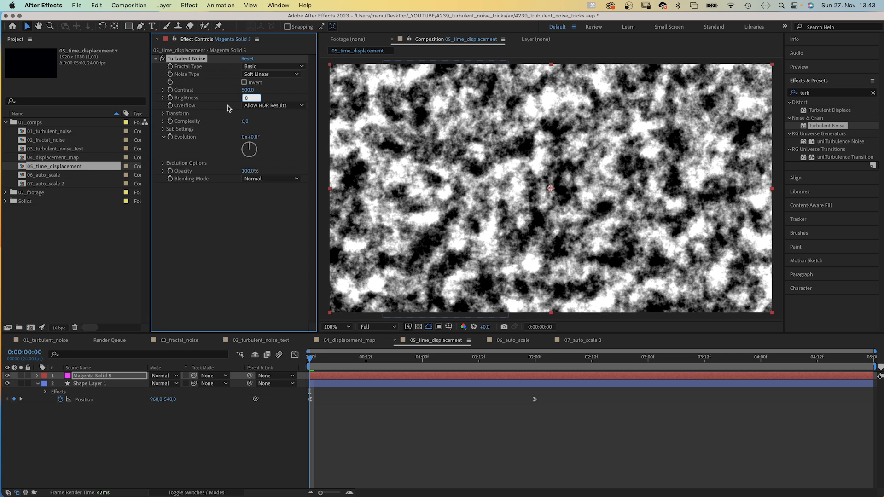
{"action": "type", "text": "-40,0"}
{"action": "left_click", "coordinate": [246, 121]}
{"action": "type", "text": "1"}
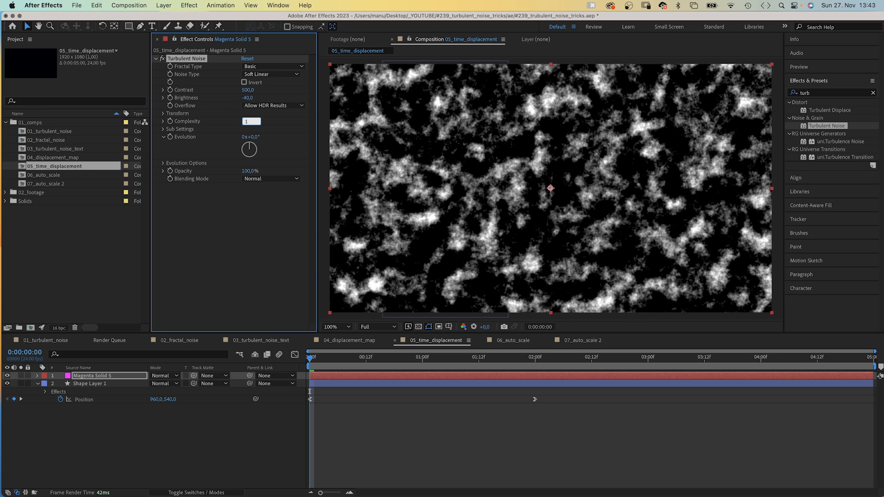
{"action": "left_click", "coordinate": [250, 121]}
{"action": "type", "text": "mosaic"}
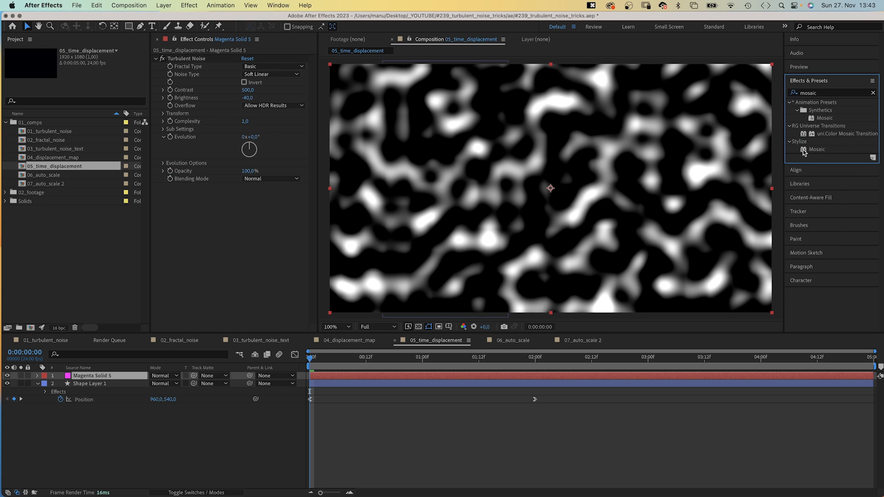
Mosaic the noise into 1x30 horizontal blocks with Sharp Colors
{"action": "double_click", "coordinate": [817, 149]}
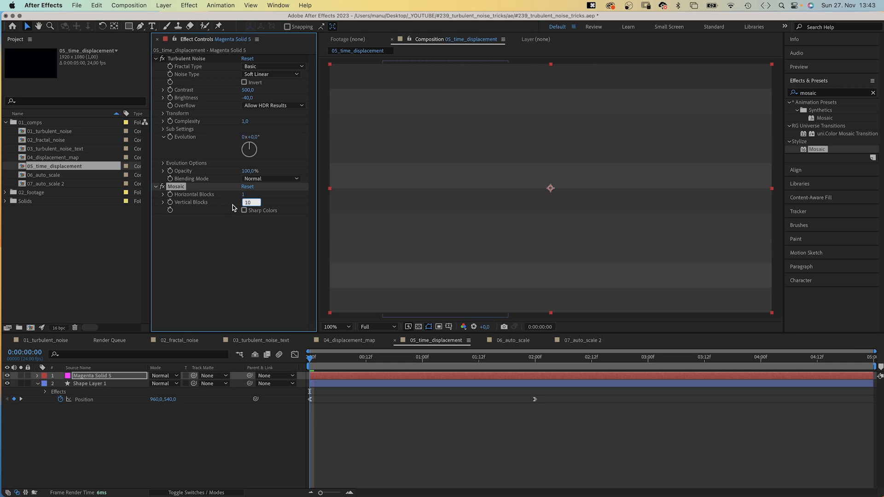
{"action": "type", "text": "30"}
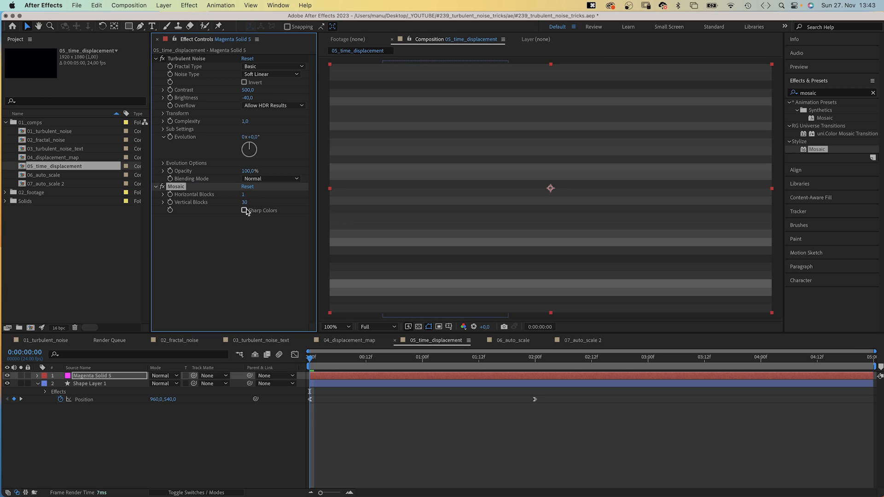
{"action": "left_click", "coordinate": [90, 383]}
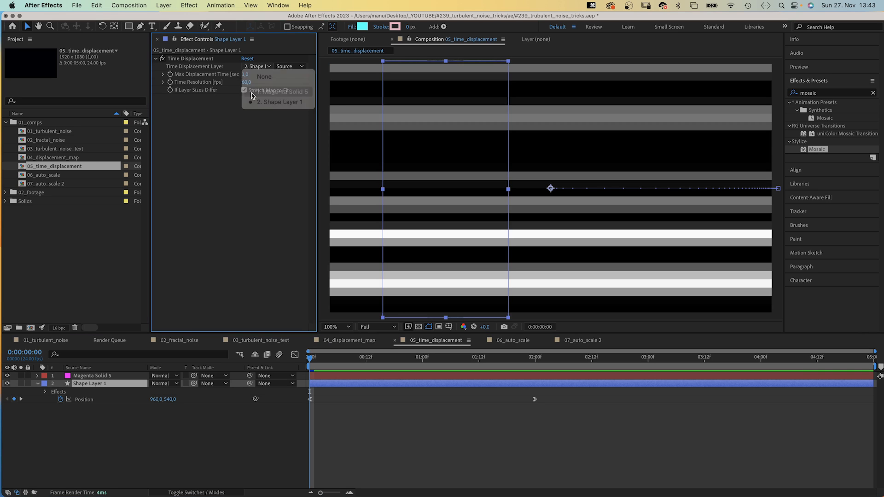
{"action": "left_click", "coordinate": [287, 66]}
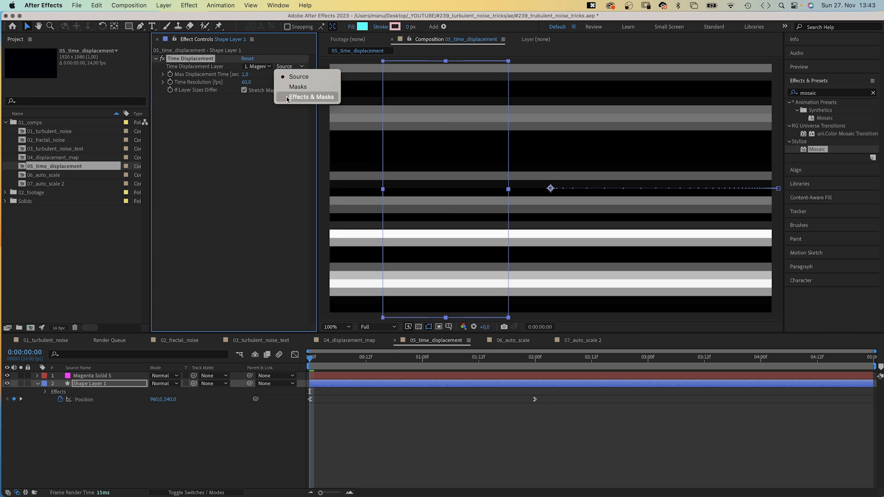
{"action": "left_click", "coordinate": [308, 97]}
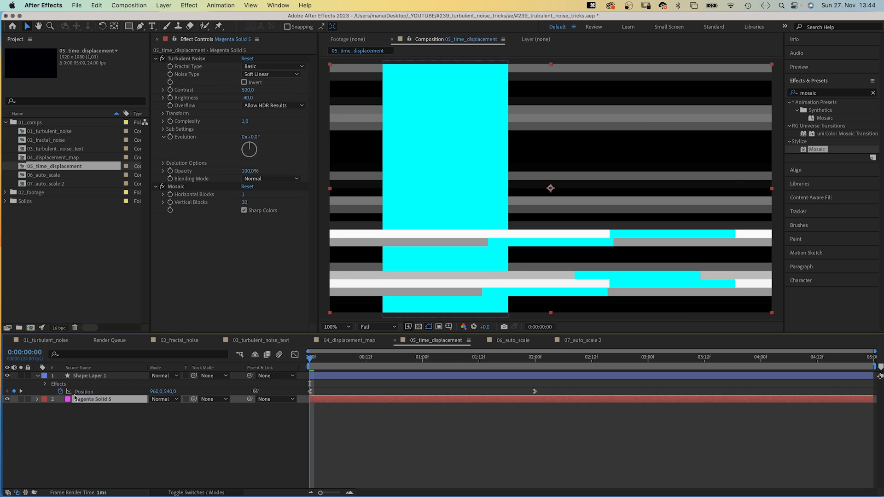
{"action": "left_click", "coordinate": [452, 357]}
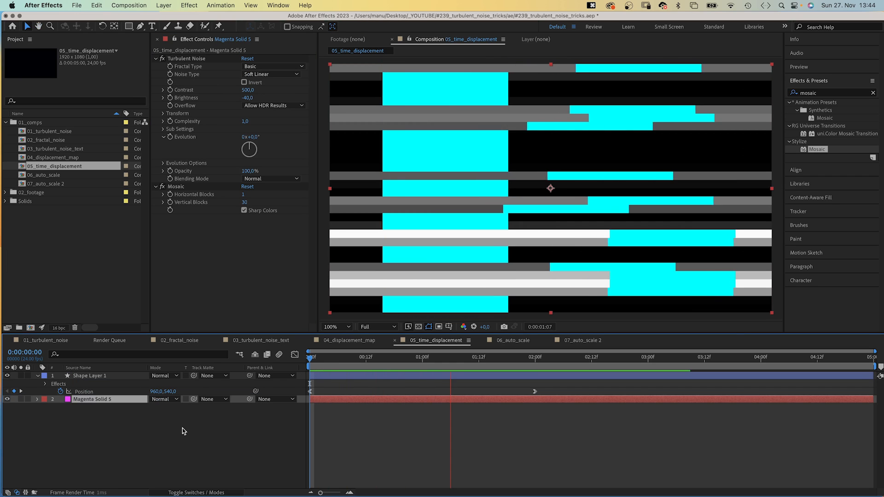
{"action": "left_click", "coordinate": [674, 357]}
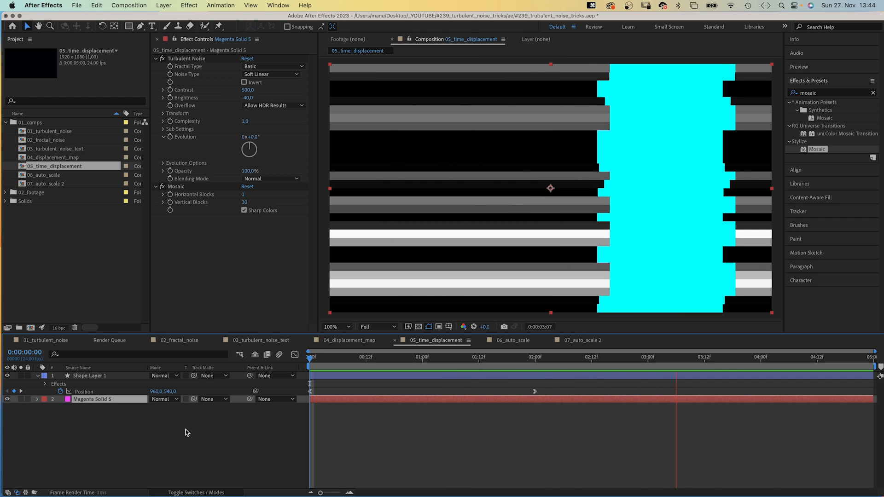
{"action": "left_click", "coordinate": [310, 357]}
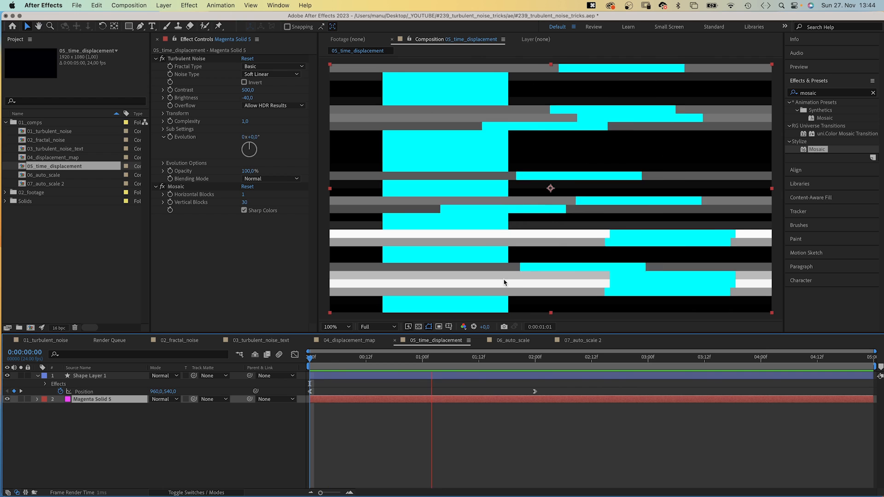
{"action": "left_click", "coordinate": [657, 357]}
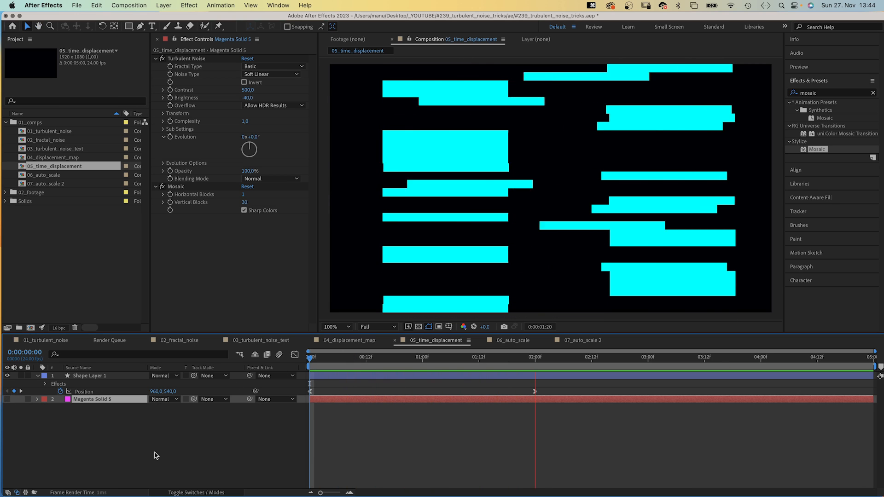
{"action": "left_click", "coordinate": [762, 357]}
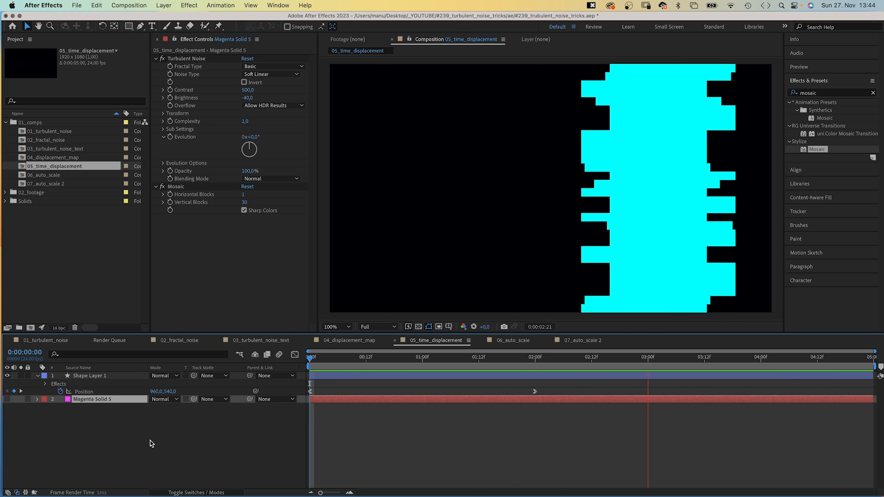
{"action": "left_click", "coordinate": [514, 340]}
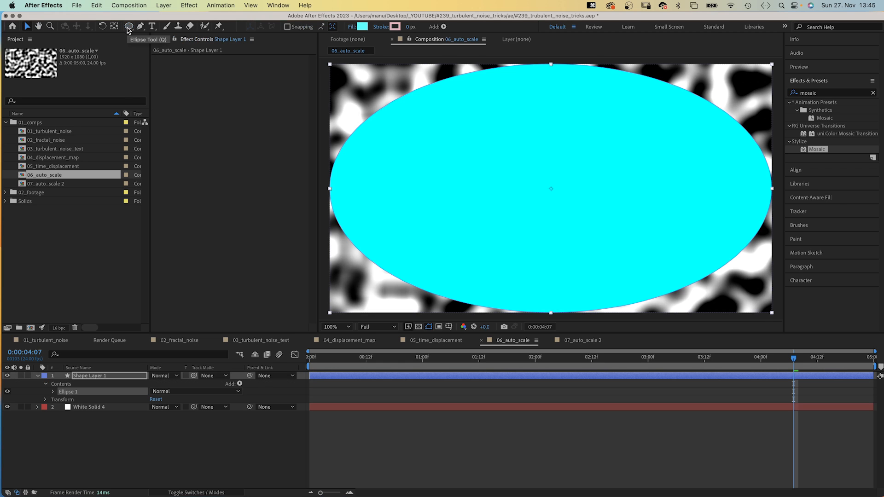
Enable an expression on the small cyan disc's Scale property
{"action": "left_click", "coordinate": [53, 392]}
{"action": "type", "text": "x ="}
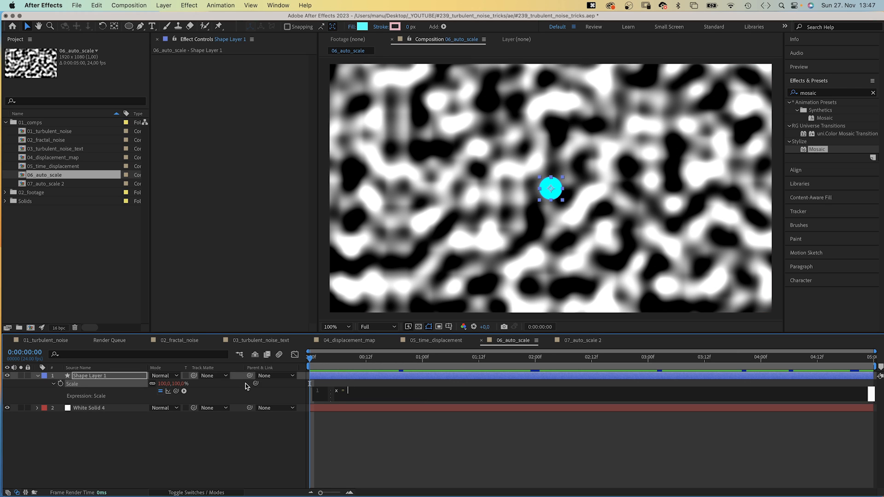
Write x = thisComp.layer("White Solid 4").sampleImage(transform.position) for the disc's scale
{"action": "type", "text": "thisComp.layer(\"White Solid 4\")"}
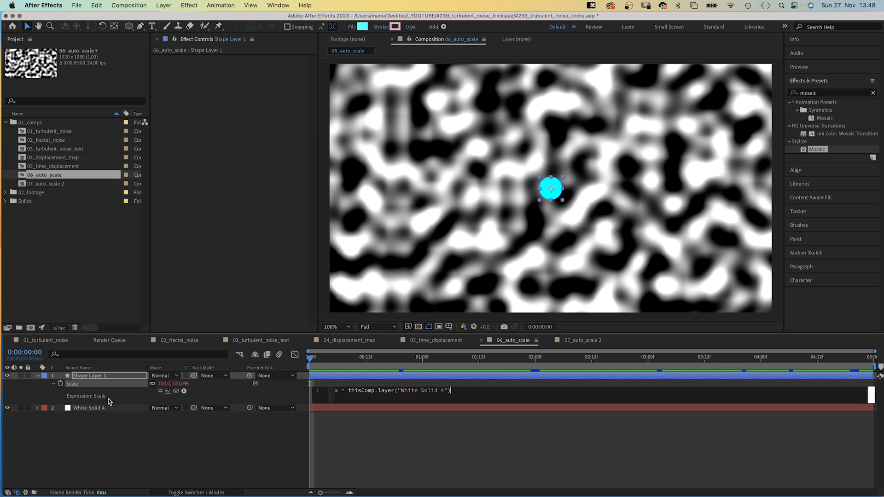
{"action": "type", "text": "."}
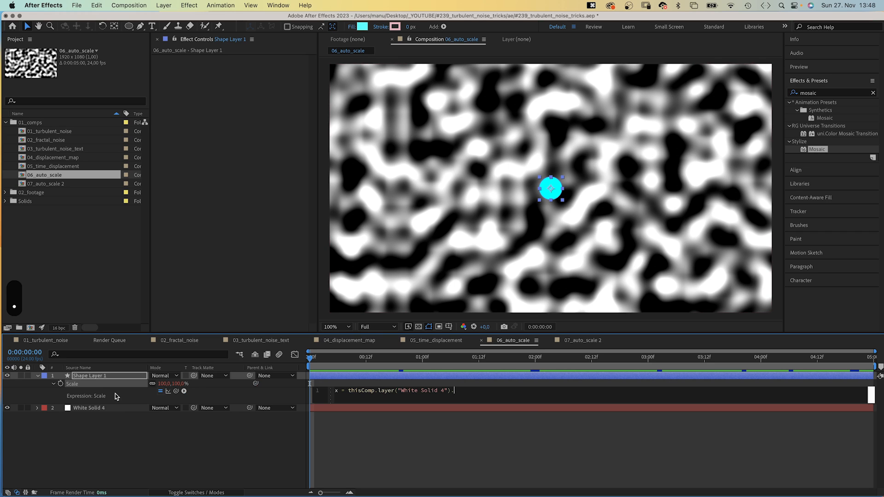
{"action": "type", "text": ".sampleImage()"}
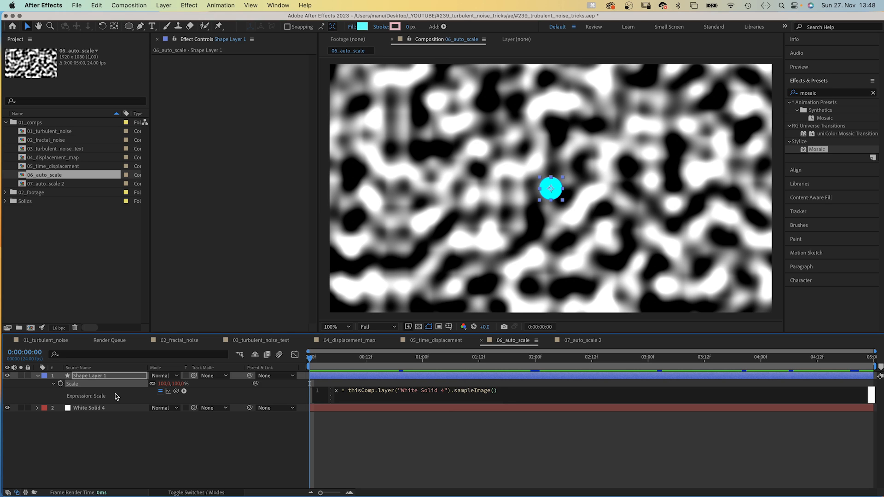
{"action": "type", "text": "transform."}
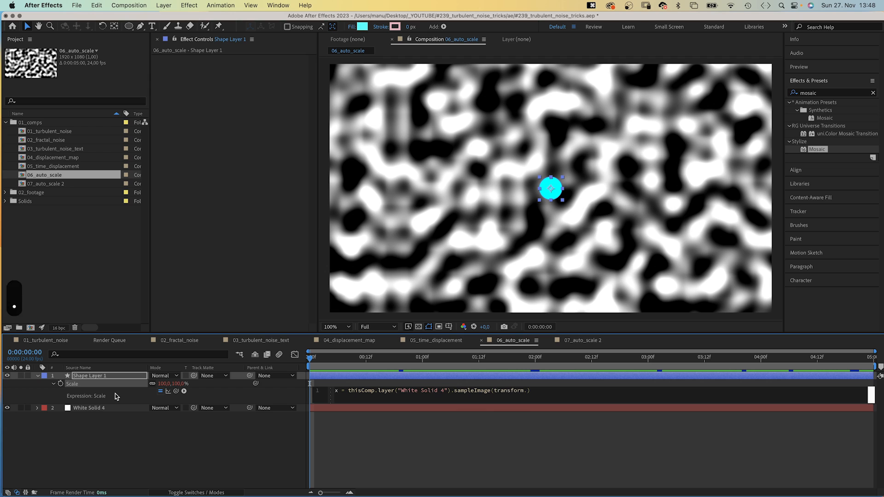
{"action": "type", "text": "position"}
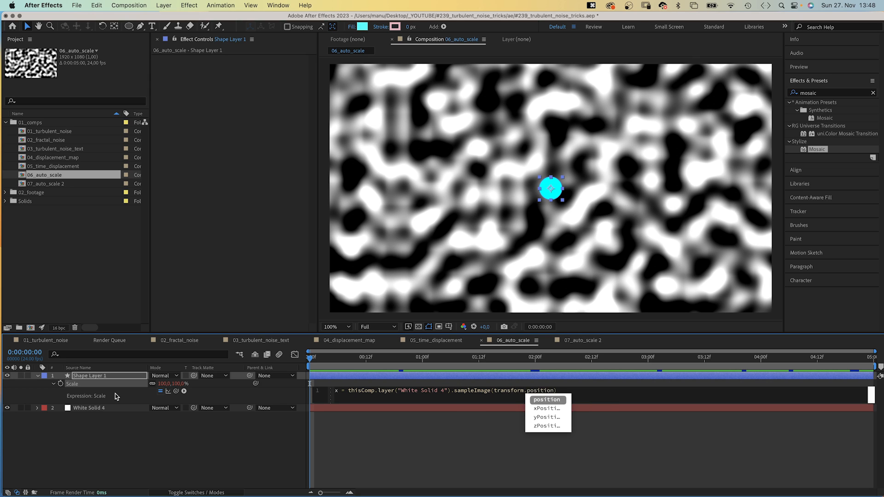
{"action": "left_click", "coordinate": [546, 400]}
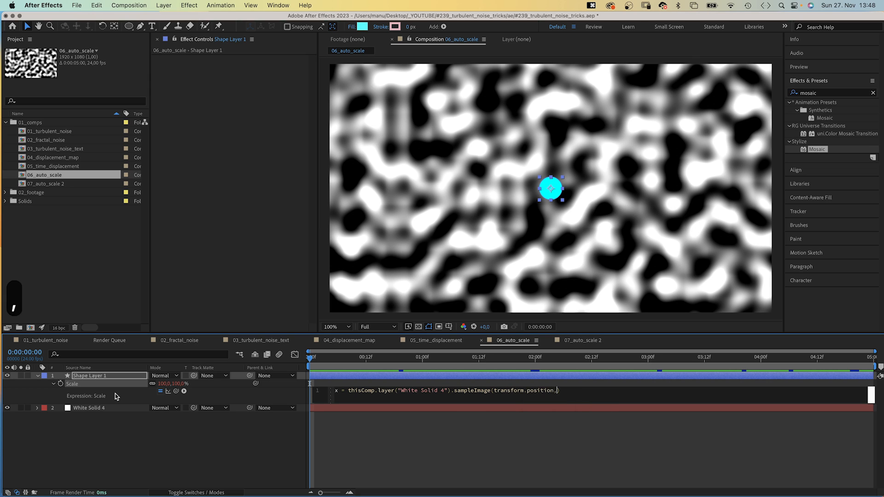
Complete sampleImage with [1,1], true, time, take channel [0] and set scale to 100*[x,x]
{"action": "type", "text": "[1,1],"}
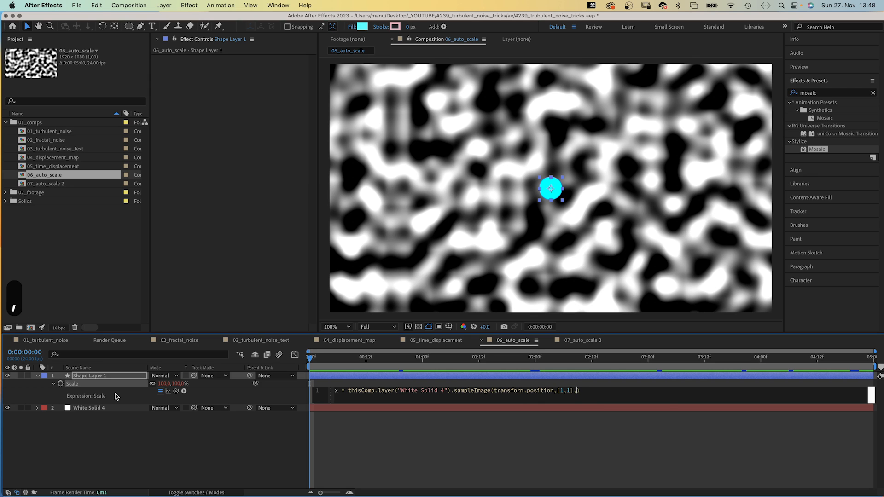
{"action": "type", "text": "true"}
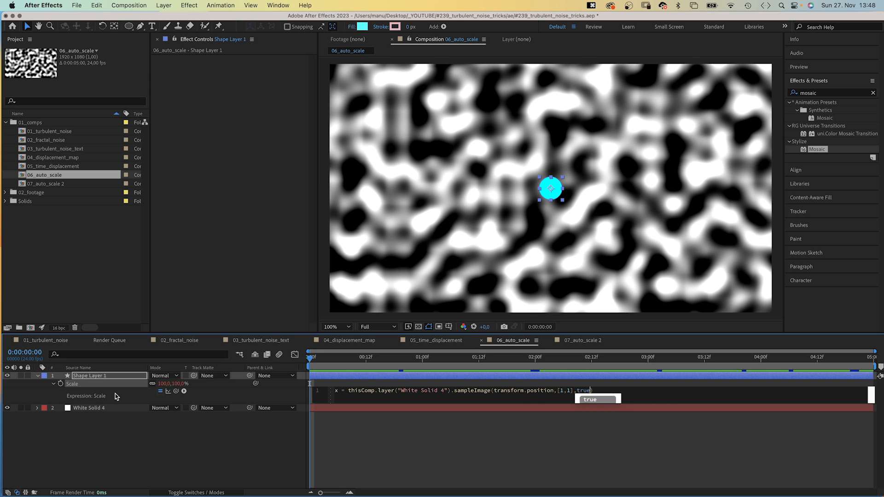
{"action": "type", "text": "time"}
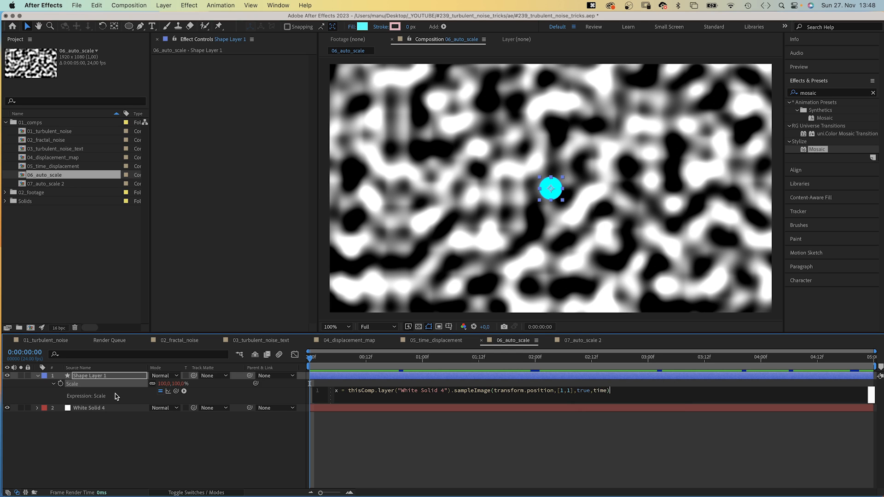
{"action": "type", "text": "[0];"}
{"action": "type", "text": "x"}
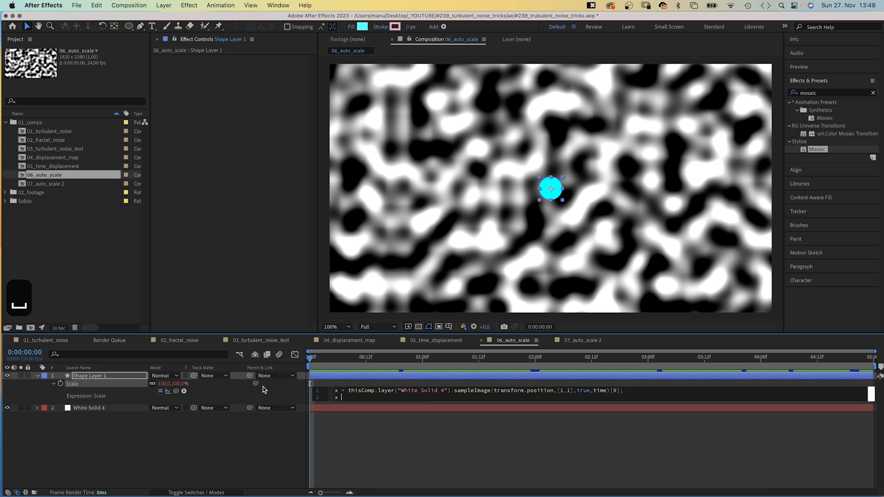
{"action": "type", "text": "= []"}
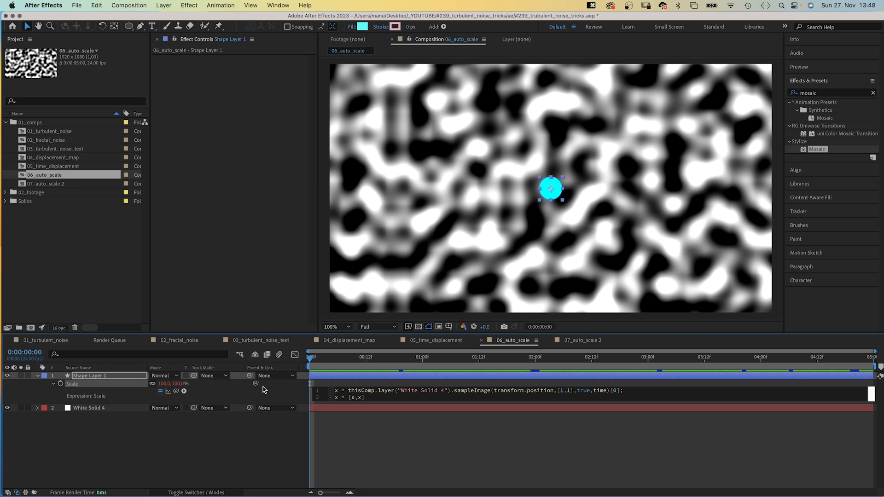
{"action": "type", "text": "100*"}
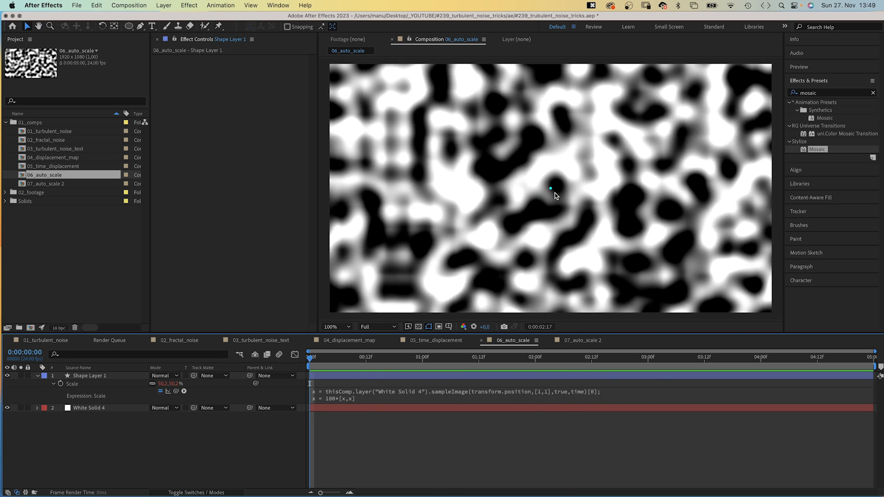
Switch to the 07_auto_scale 2 composition of noise-scaled cyan disc rows
{"action": "left_click", "coordinate": [579, 340]}
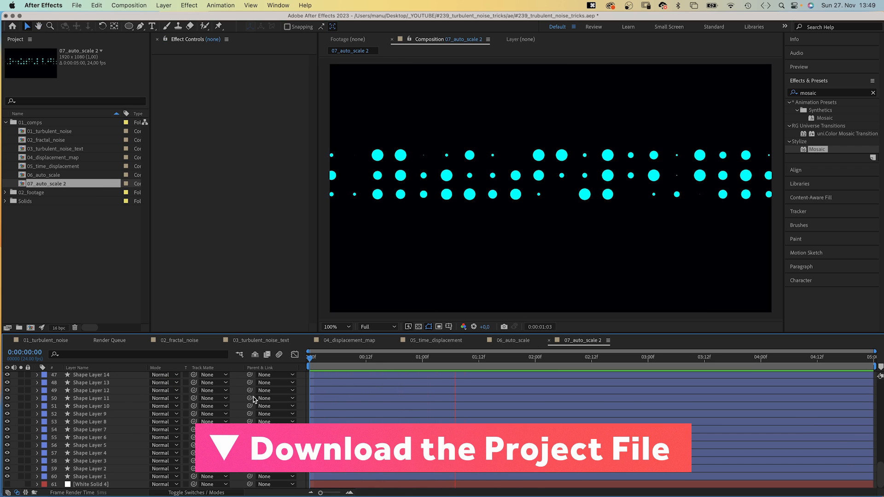